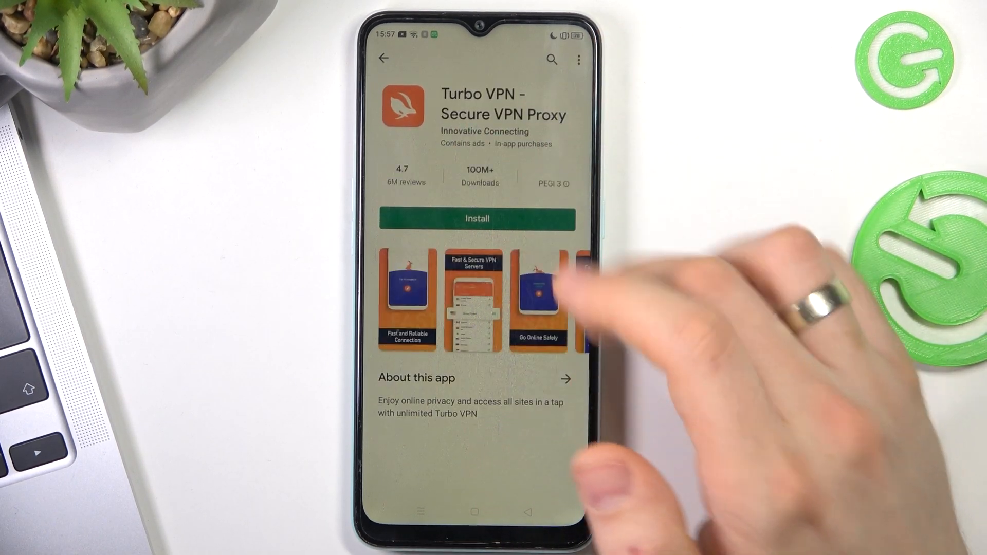
# Install Turbo VPN - Secure VPN Proxy from its Google Play store page.
pyautogui.click(477, 218)
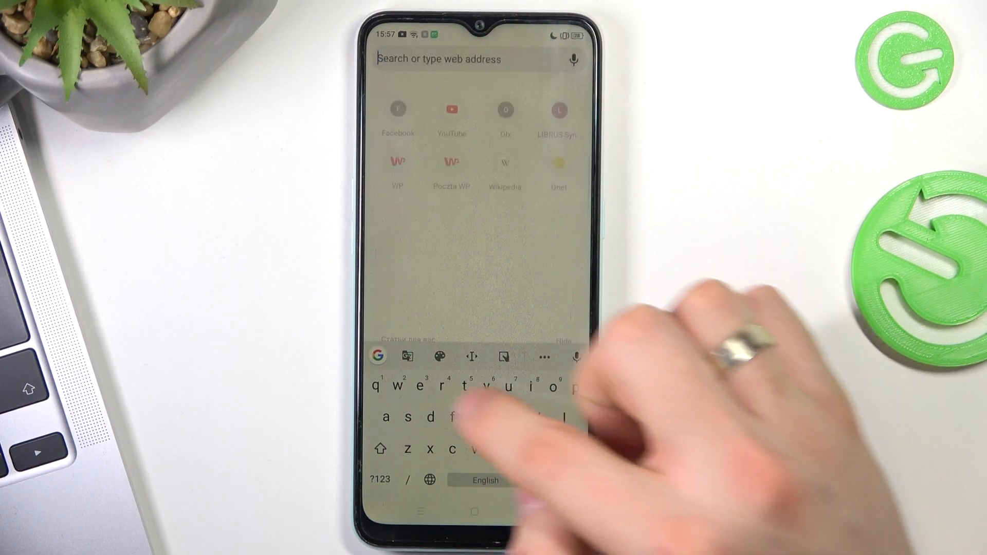
pyautogui.write('2ip')
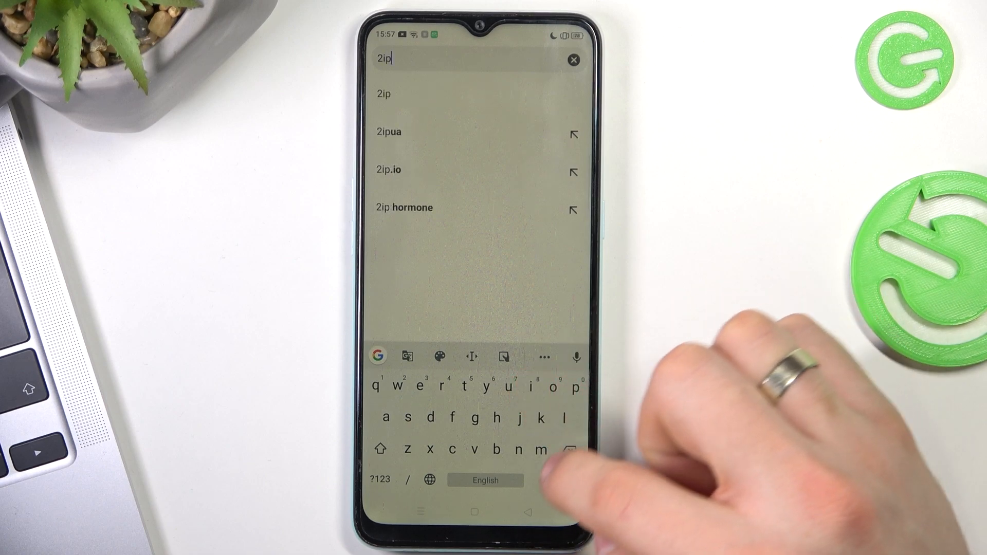
pyautogui.click(388, 170)
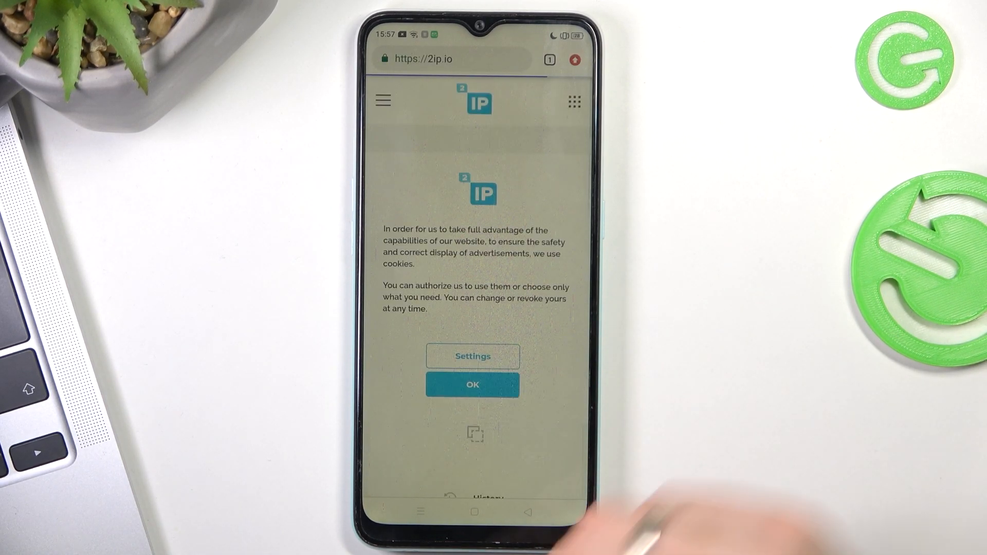
pyautogui.click(473, 385)
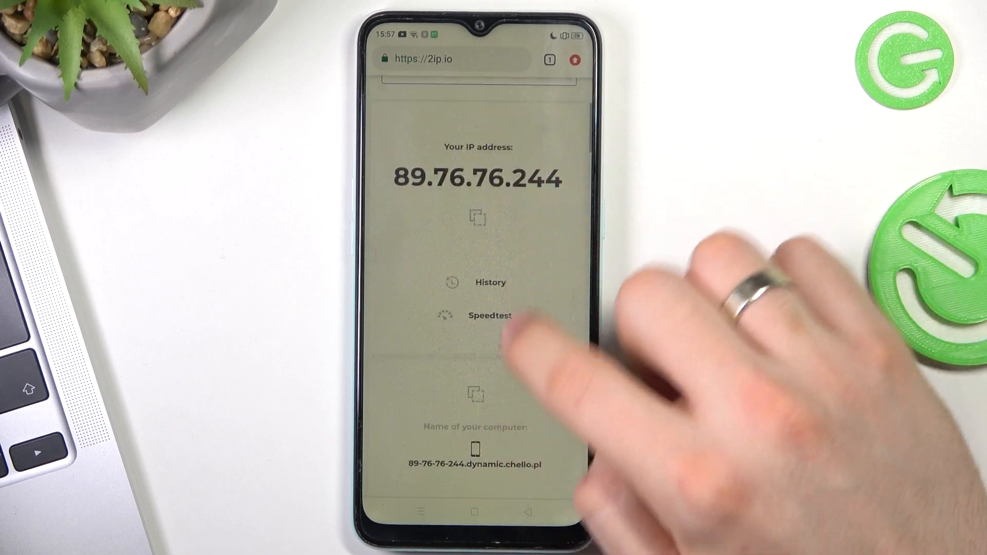
pyautogui.scroll(-3)
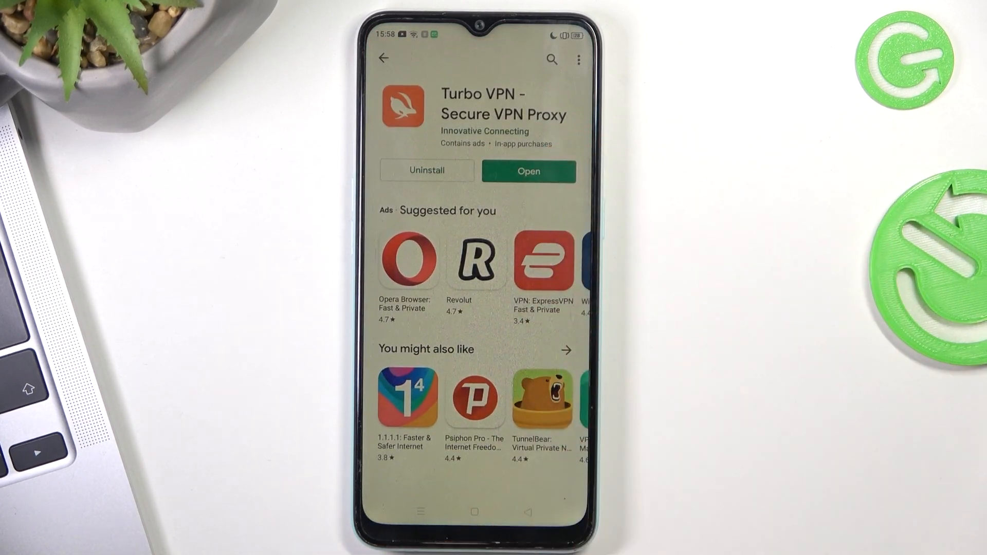
# Open Turbo VPN, tap START NOW, and always allow its VPN connection request.
pyautogui.click(528, 171)
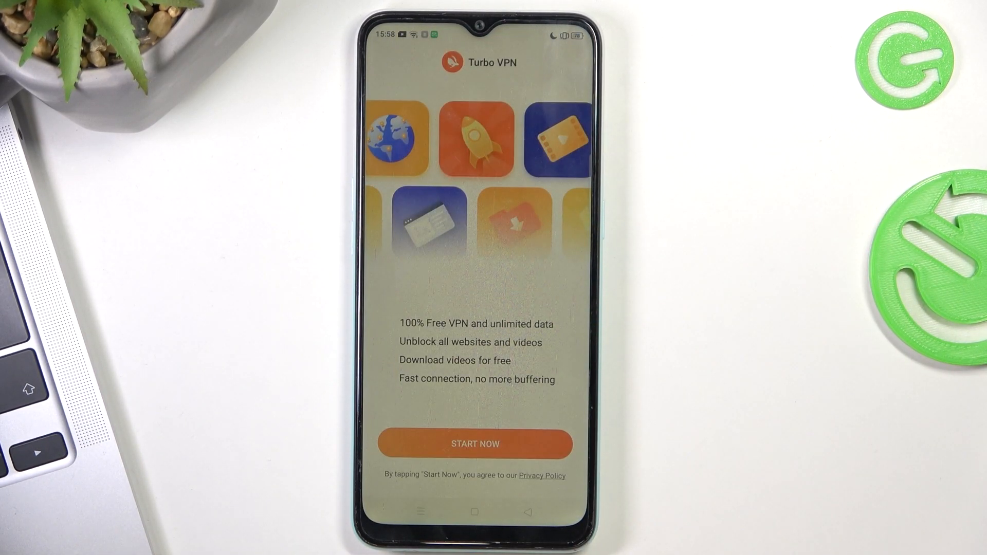
pyautogui.click(476, 444)
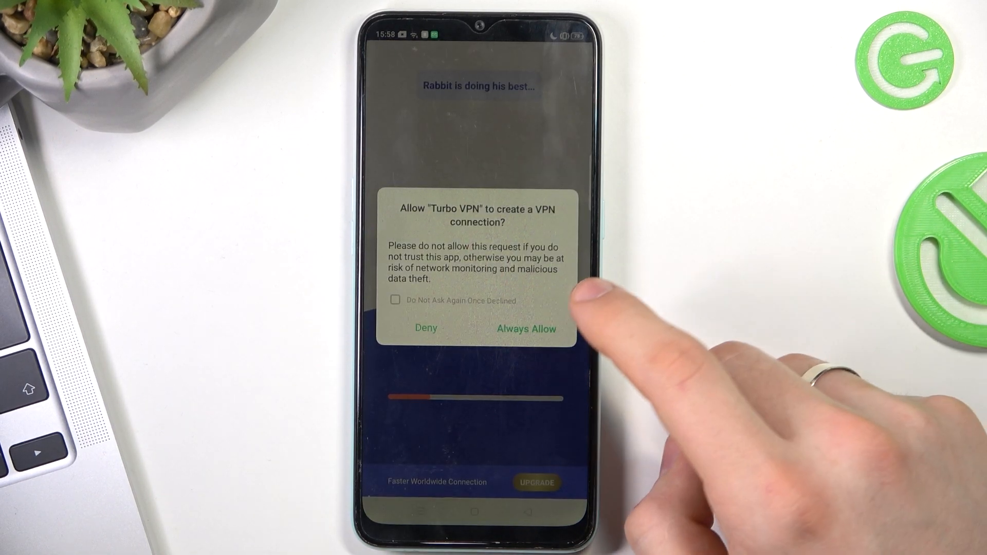
pyautogui.click(526, 328)
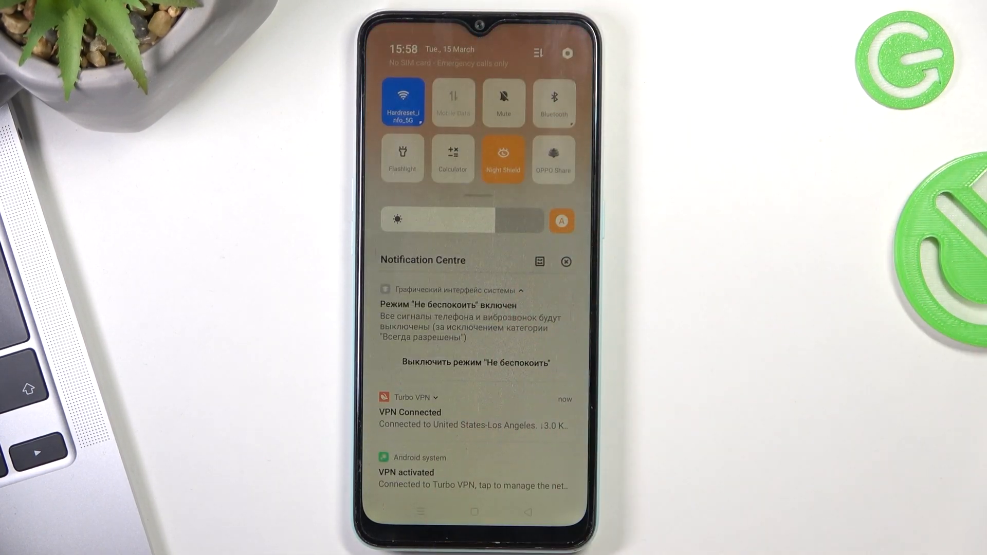
# Pull down the notification shade to see Turbo VPN's 'VPN Connected' Los Angeles notice.
pyautogui.scroll(-3)
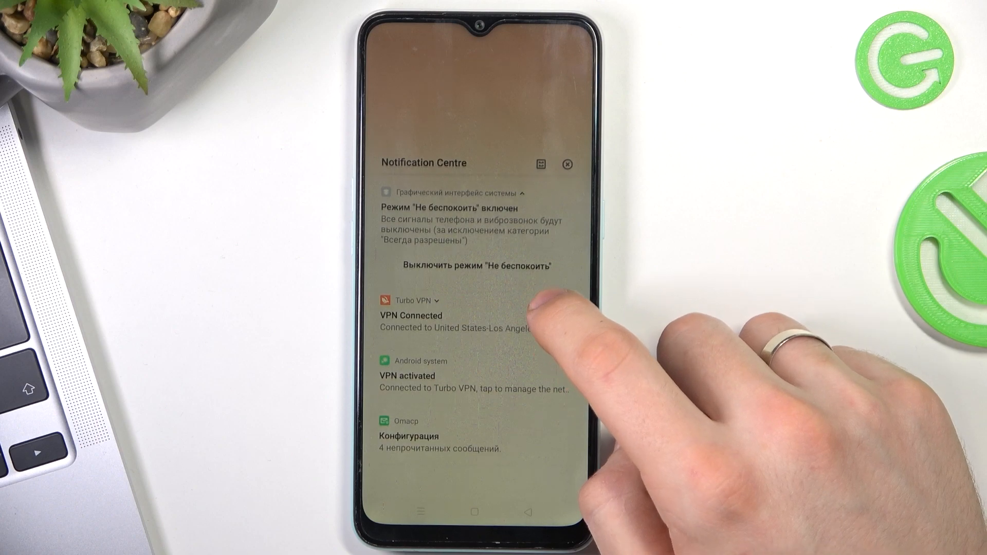